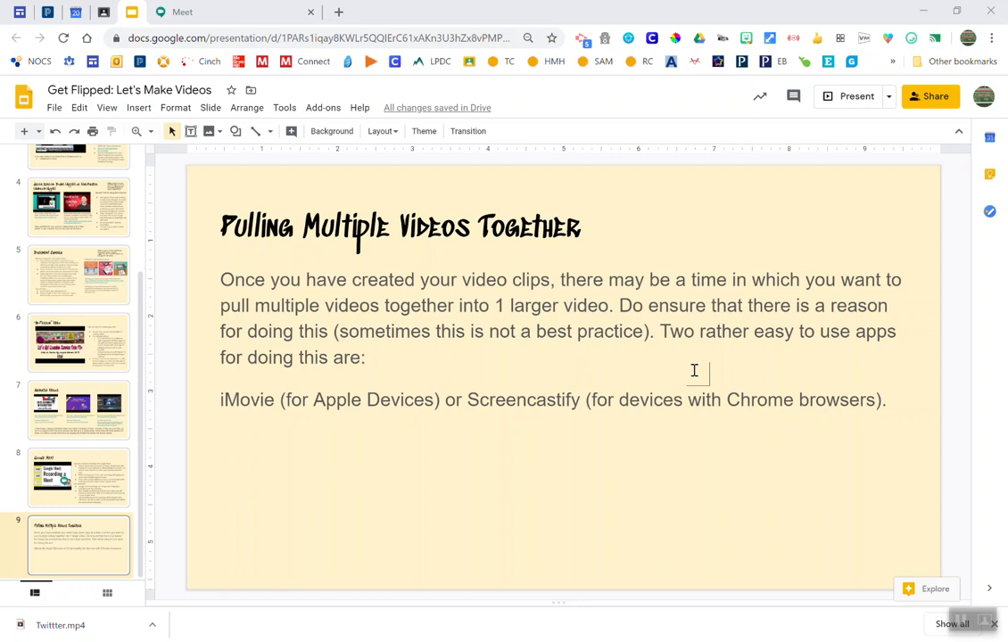
mouse_move(664, 253)
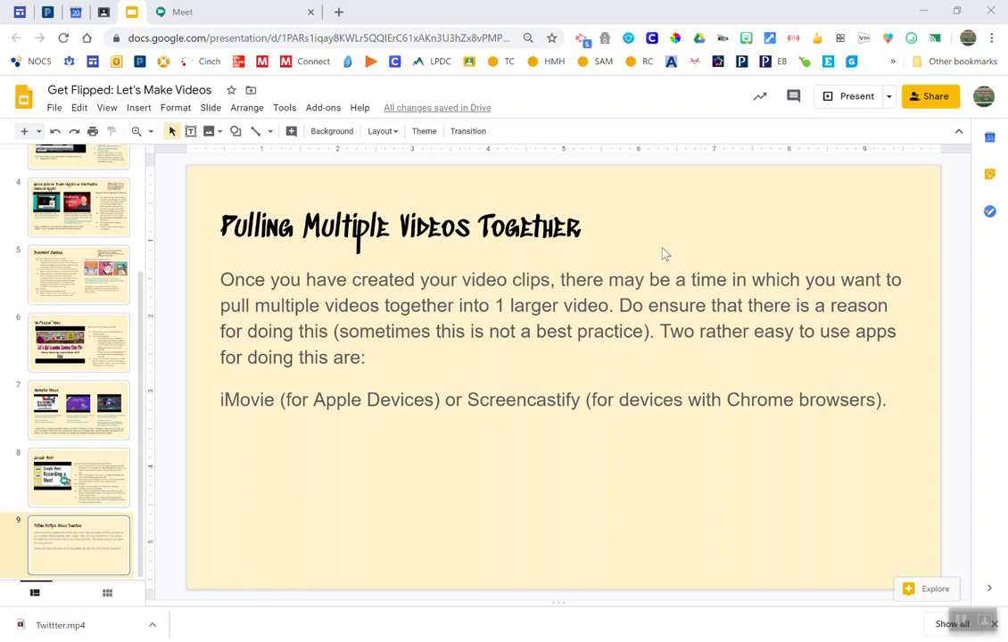
mouse_move(582, 42)
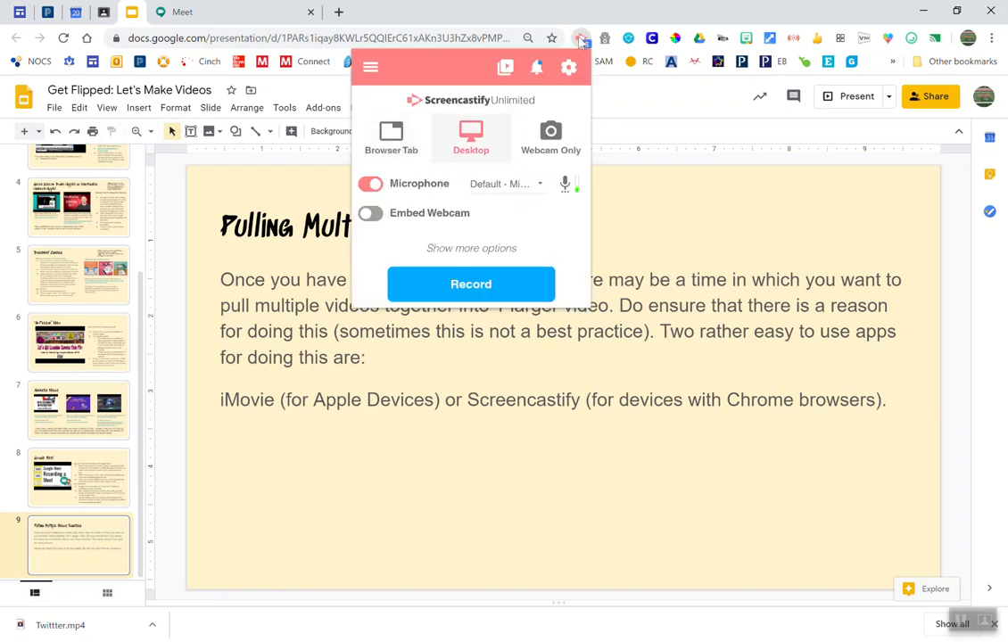
Launch the Editor from the Screencastify extension menu into its own tab
left_click(370, 67)
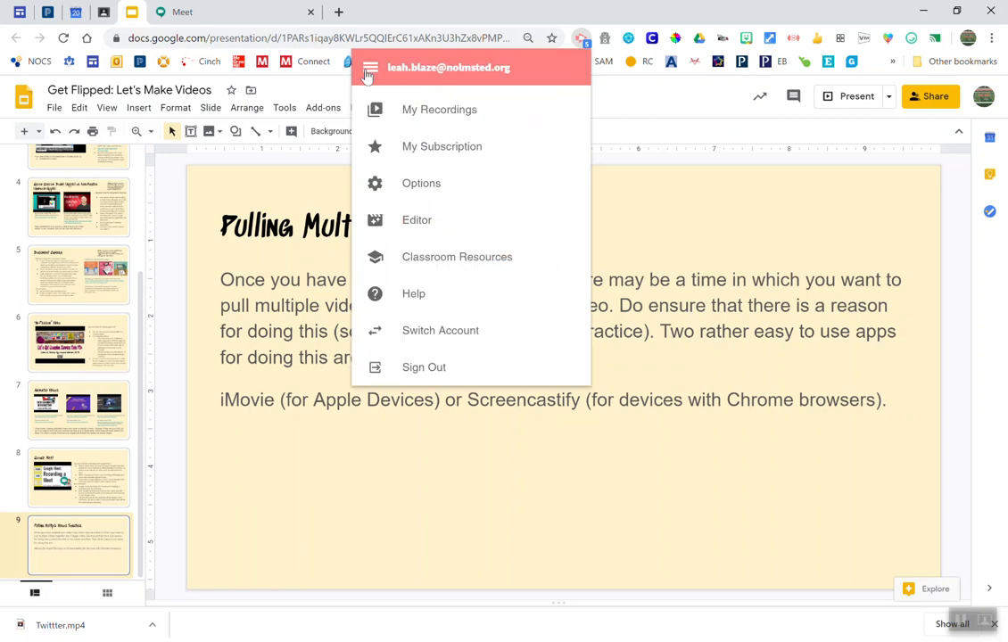
mouse_move(417, 220)
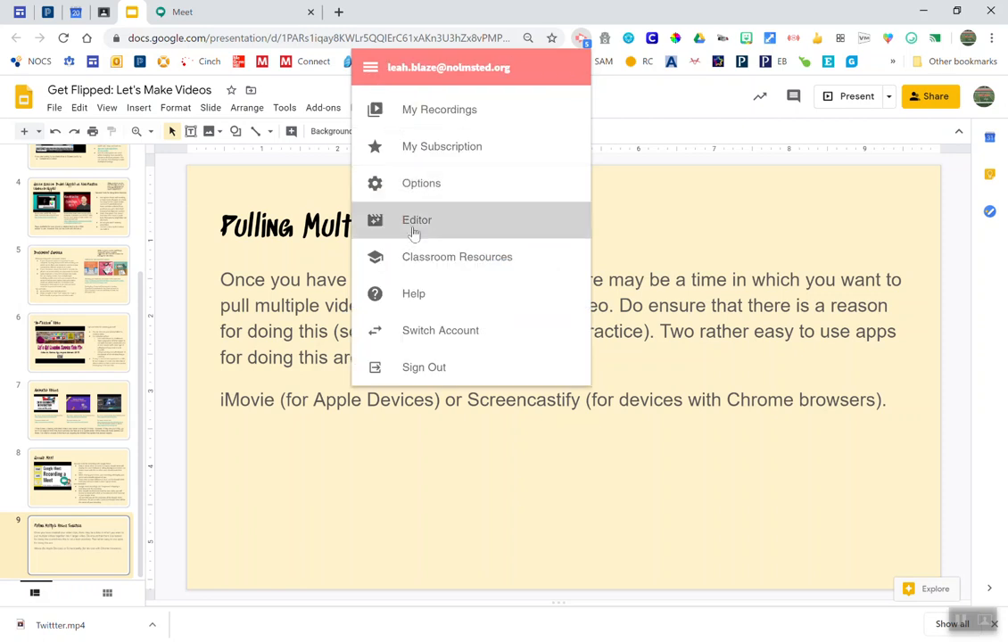
left_click(417, 220)
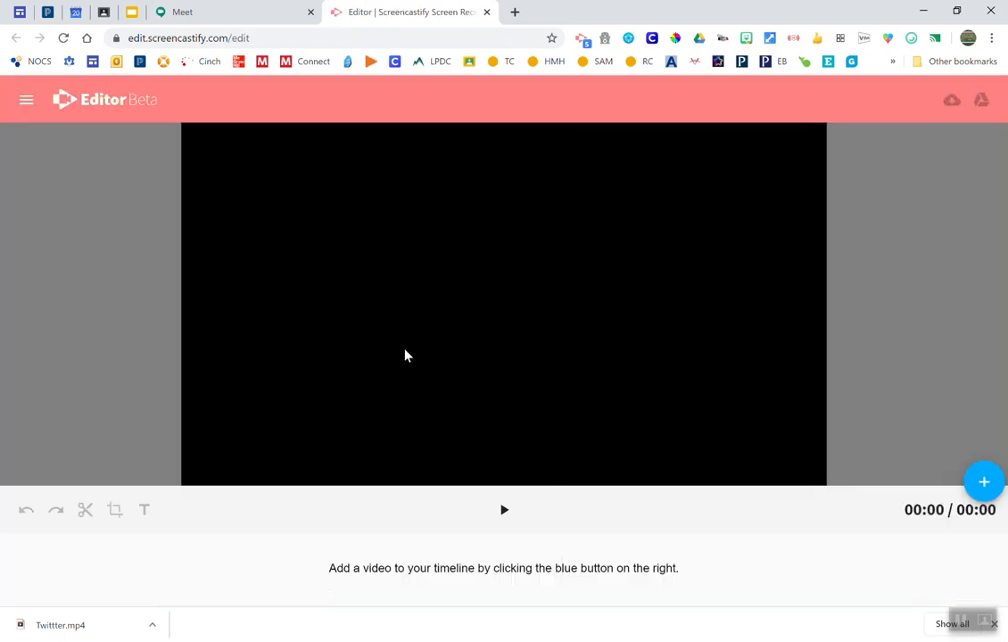
Add the 20-minute Twitter recording as the first clip and show the Add clip choices
left_click(984, 482)
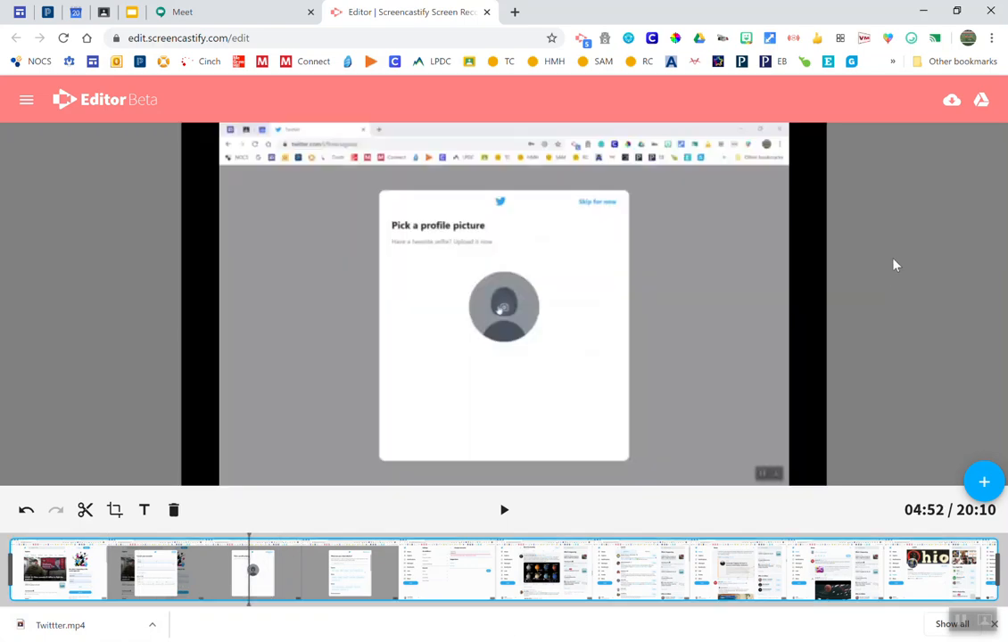
mouse_move(984, 482)
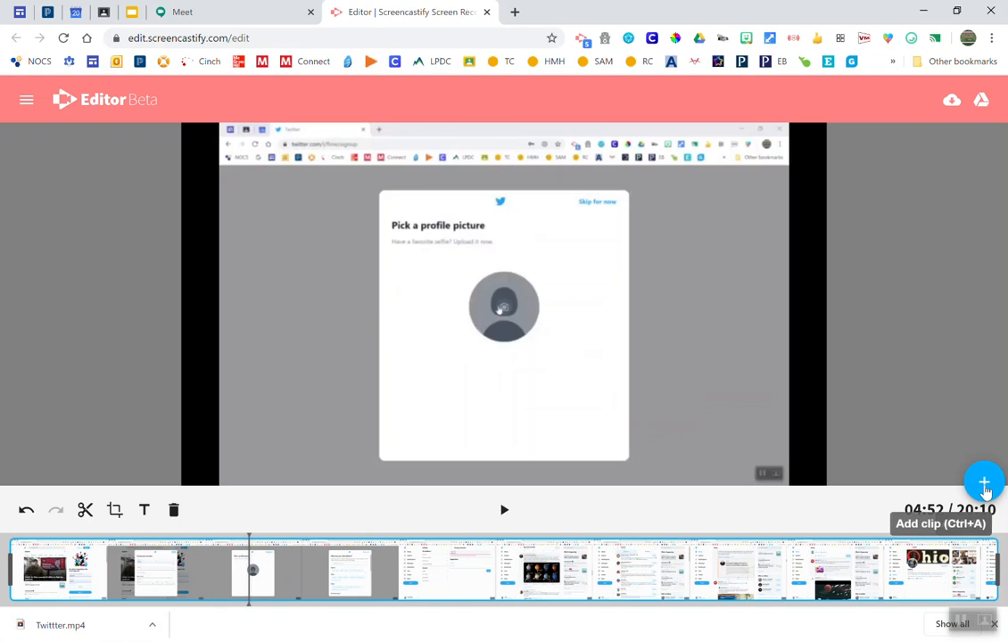
left_click(984, 482)
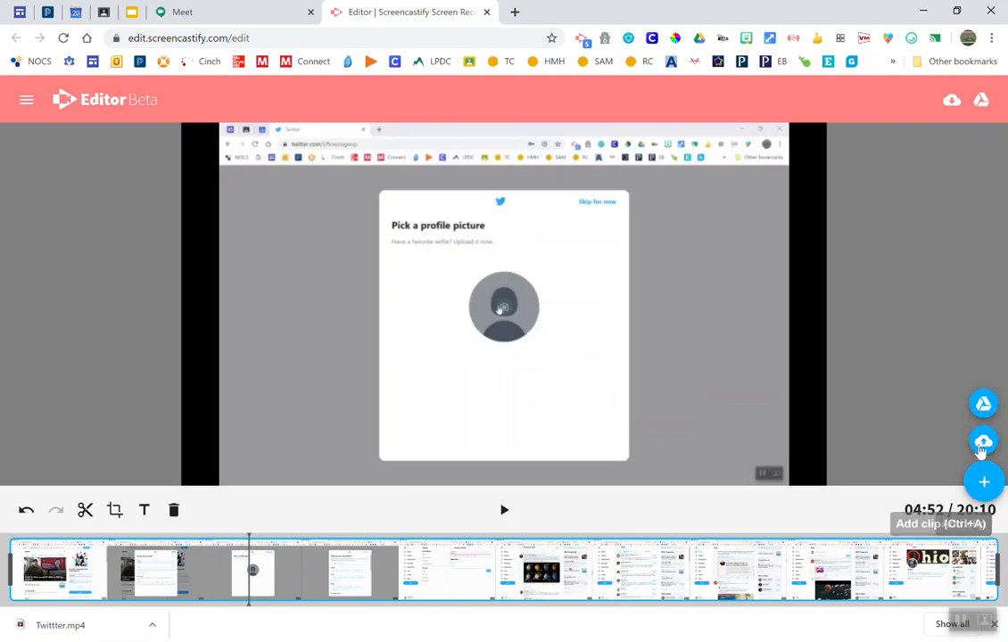
mouse_move(983, 441)
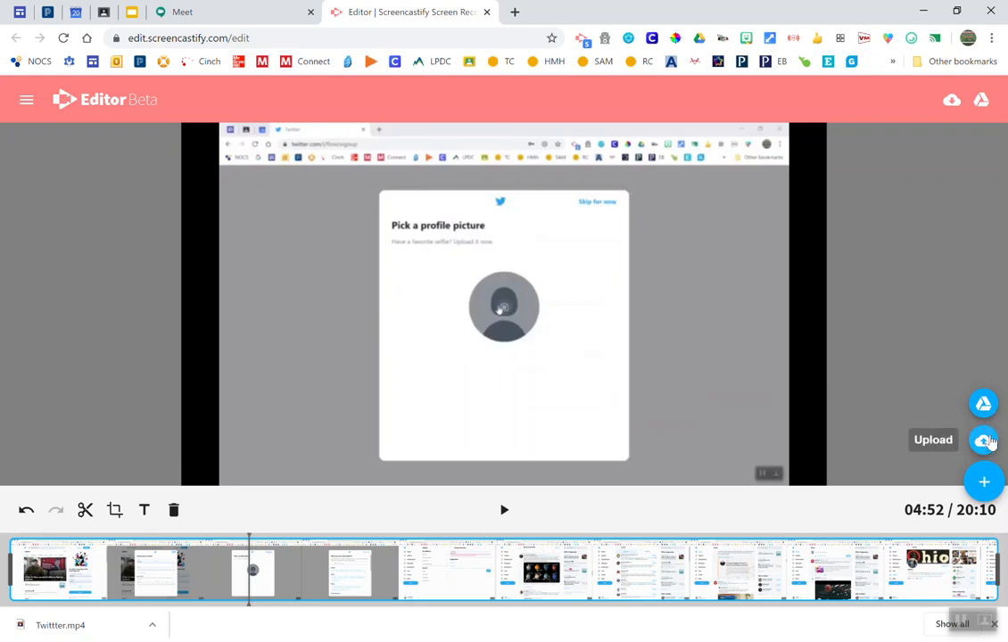
Upload a second video from the computer to follow the first clip
left_click(933, 439)
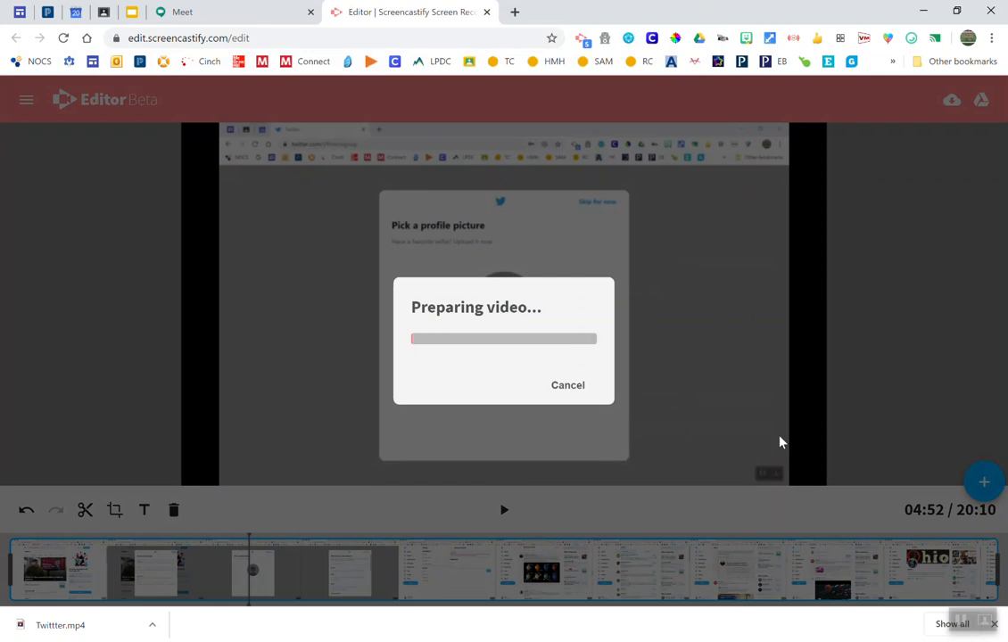
mouse_move(785, 412)
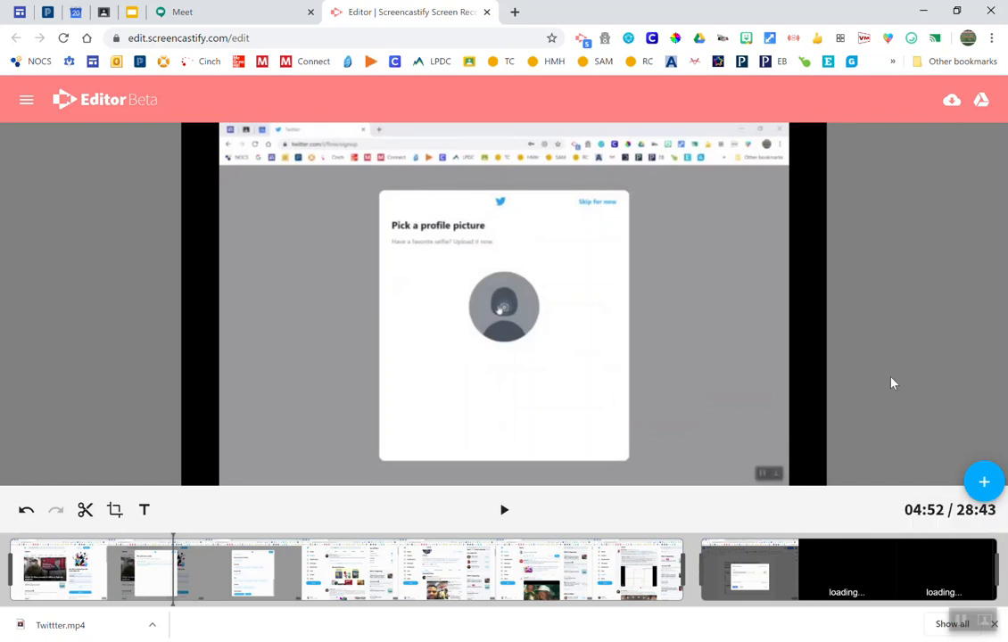
mouse_move(763, 484)
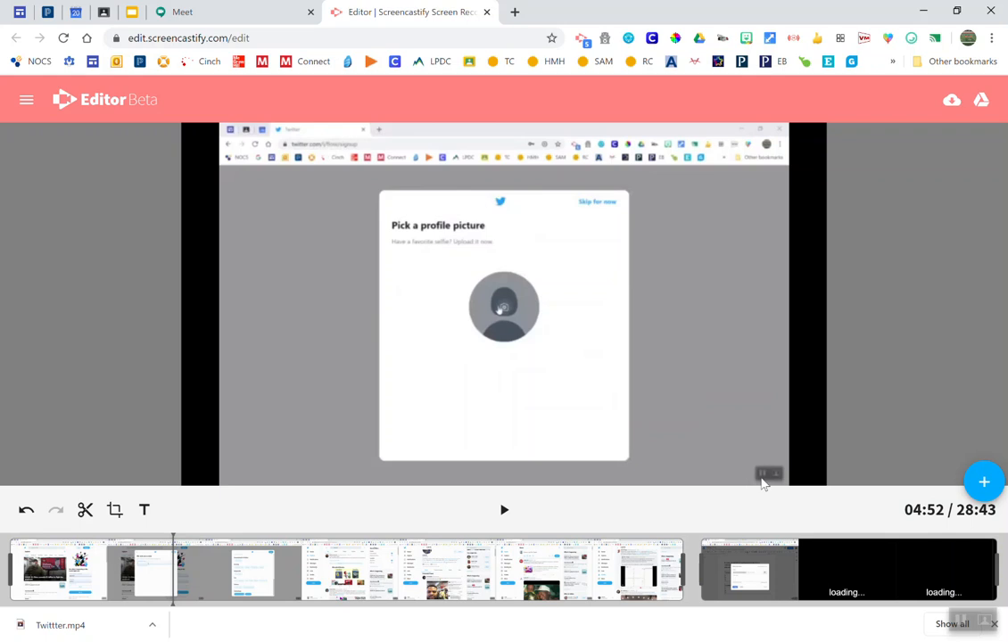
Preview playback around the join between the Twitter clip and the Google Docs recording
left_click(613, 571)
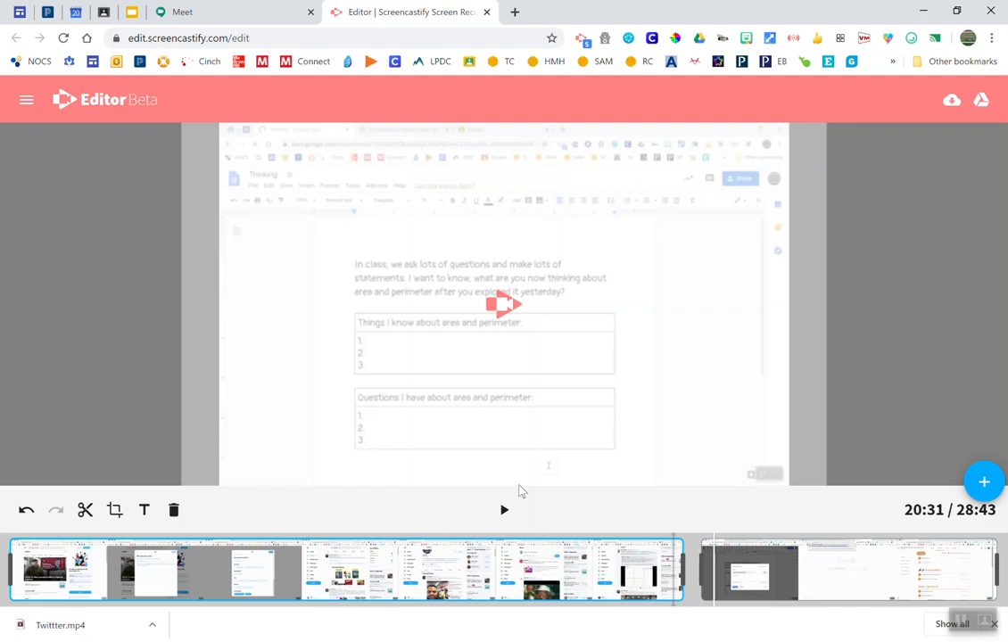
left_click(504, 509)
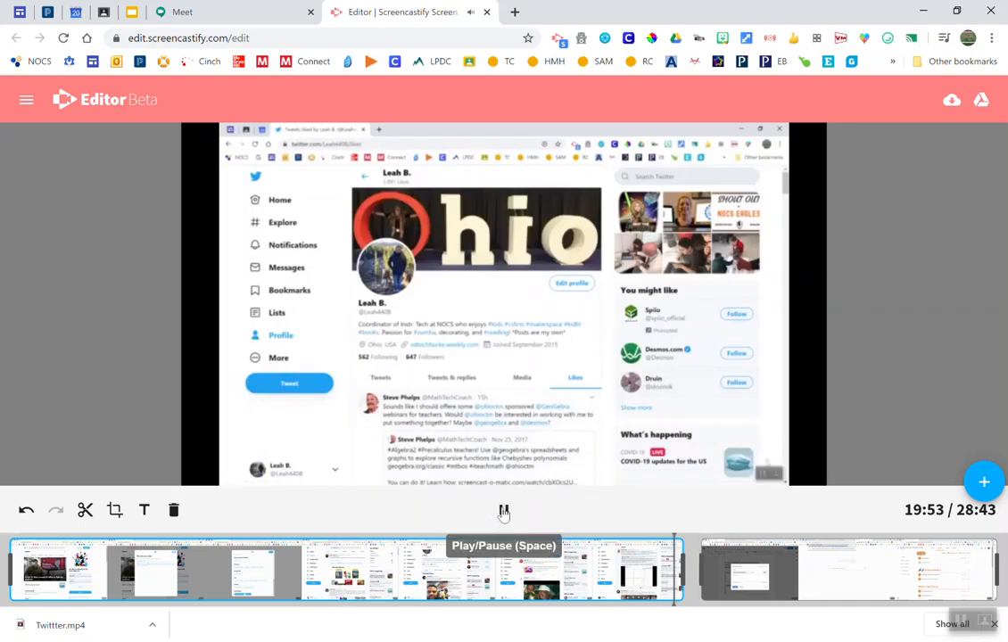
left_click(503, 510)
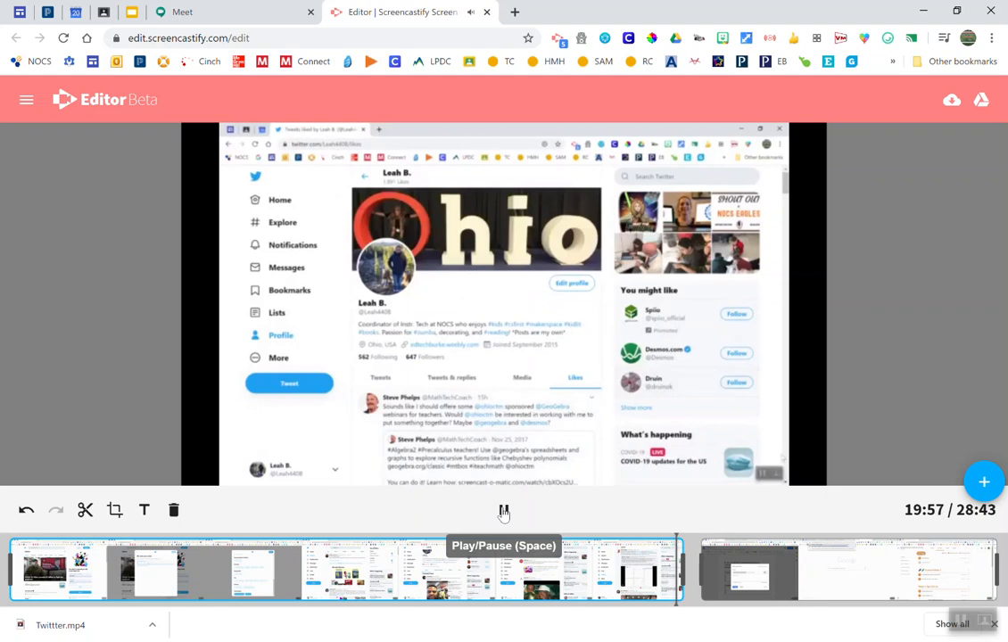
left_click(504, 510)
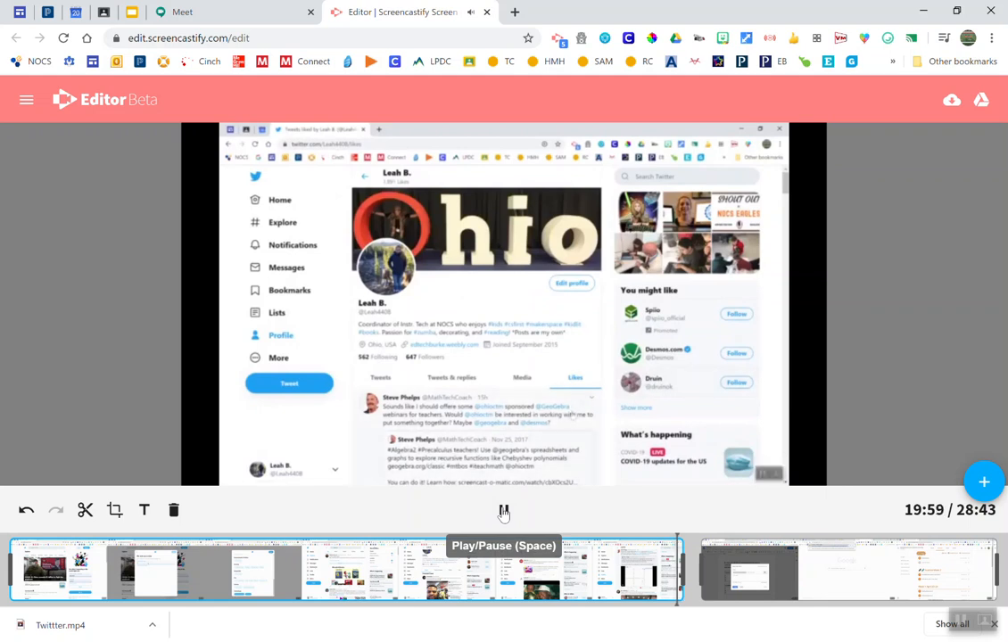
left_click(504, 509)
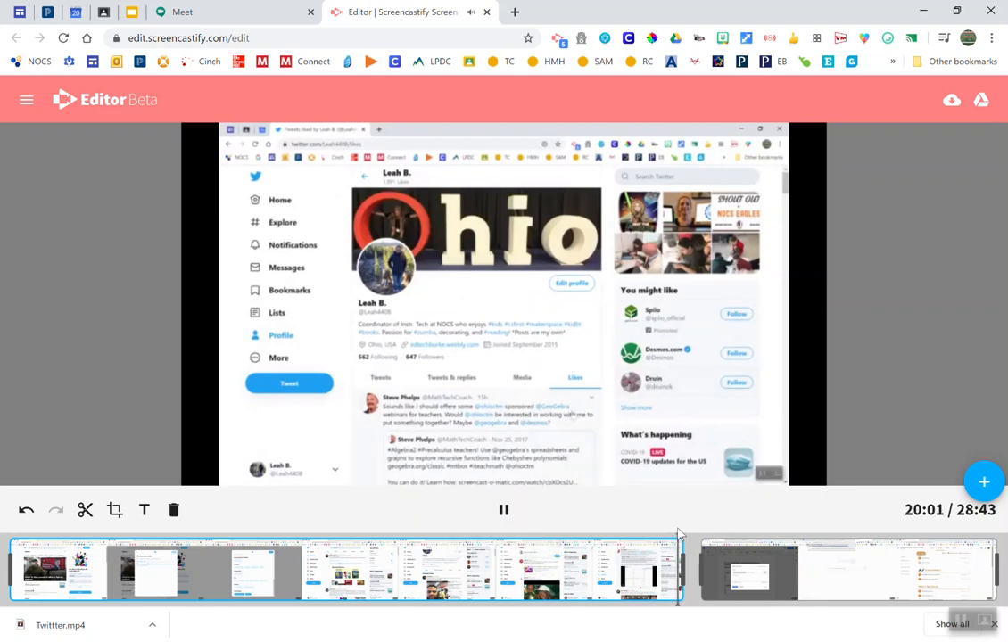
mouse_move(701, 510)
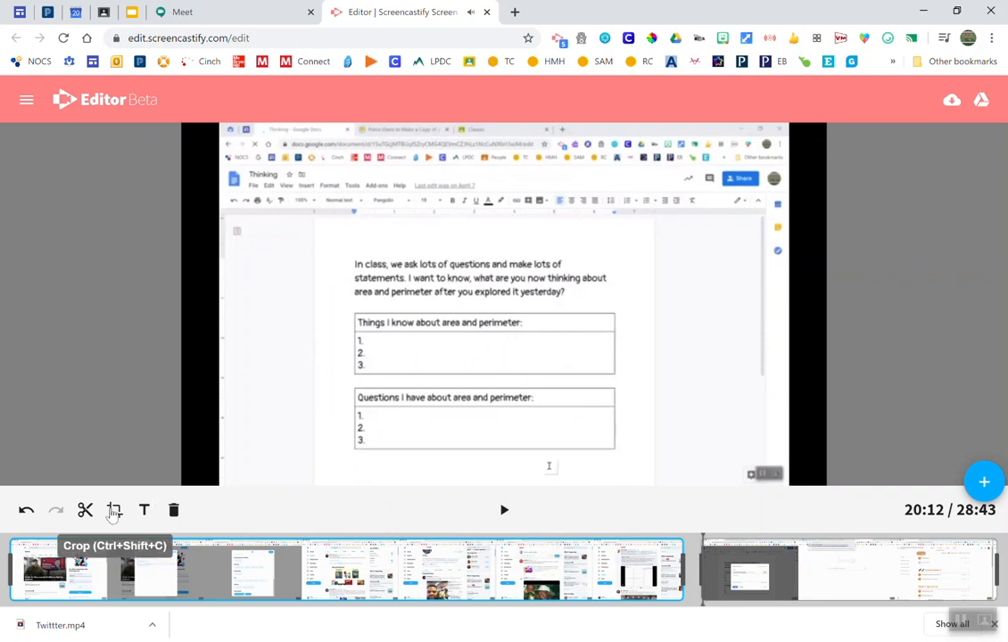
mouse_move(144, 510)
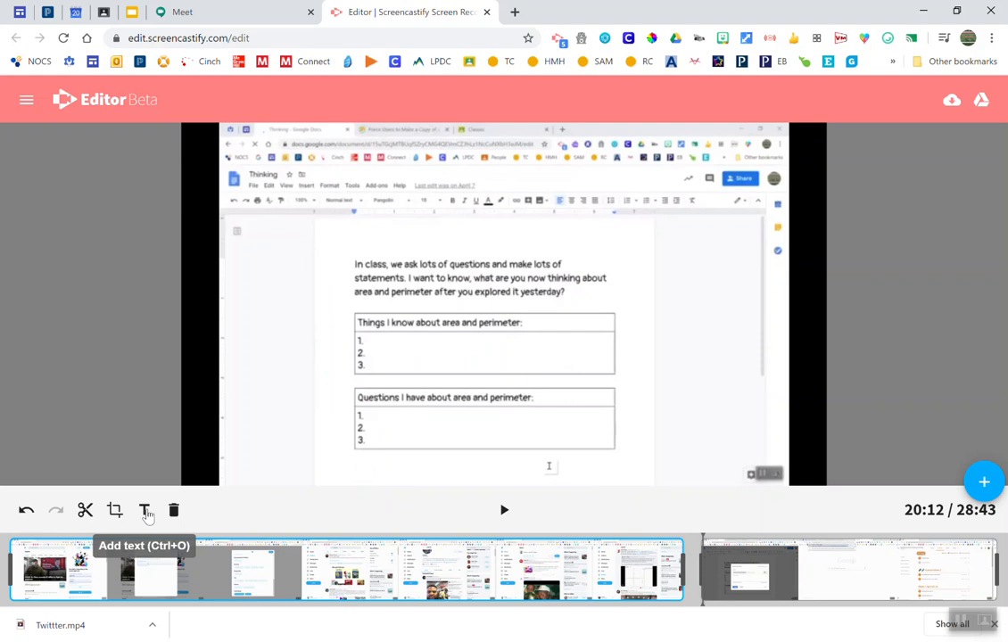
mouse_move(114, 510)
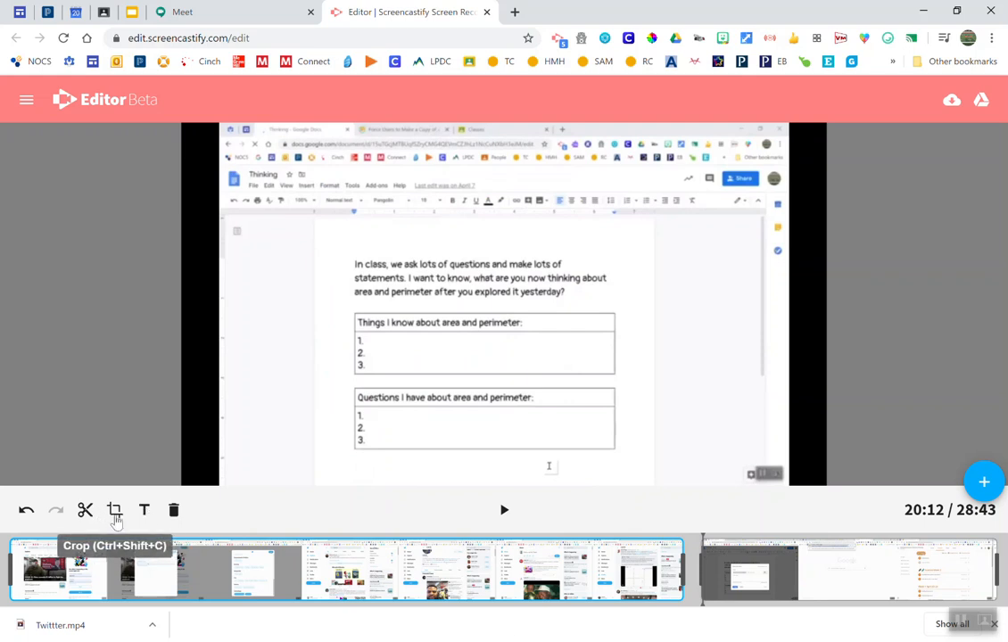
mouse_move(85, 510)
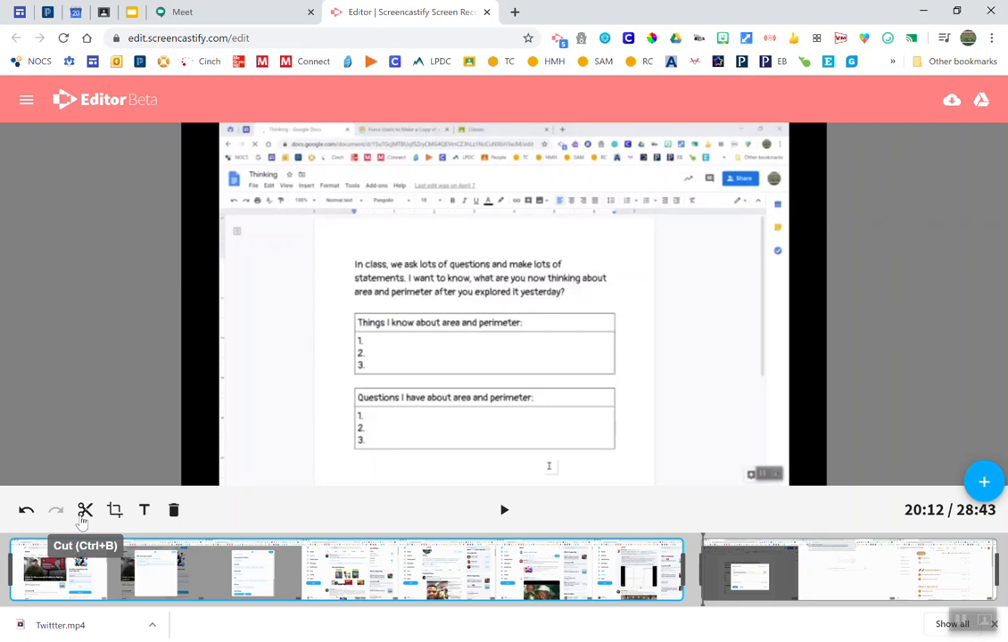
mouse_move(83, 523)
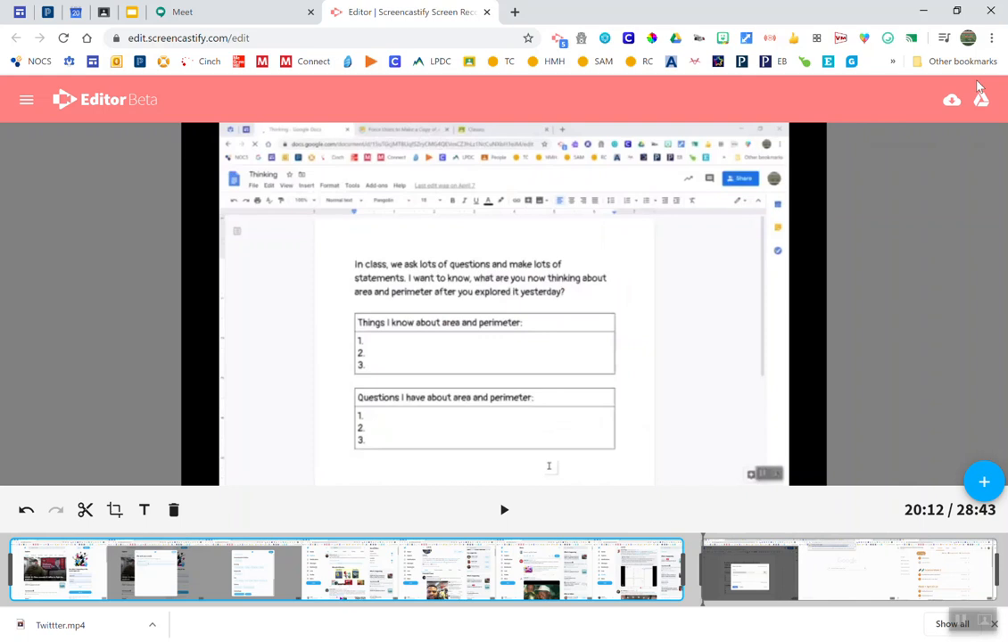
mouse_move(951, 102)
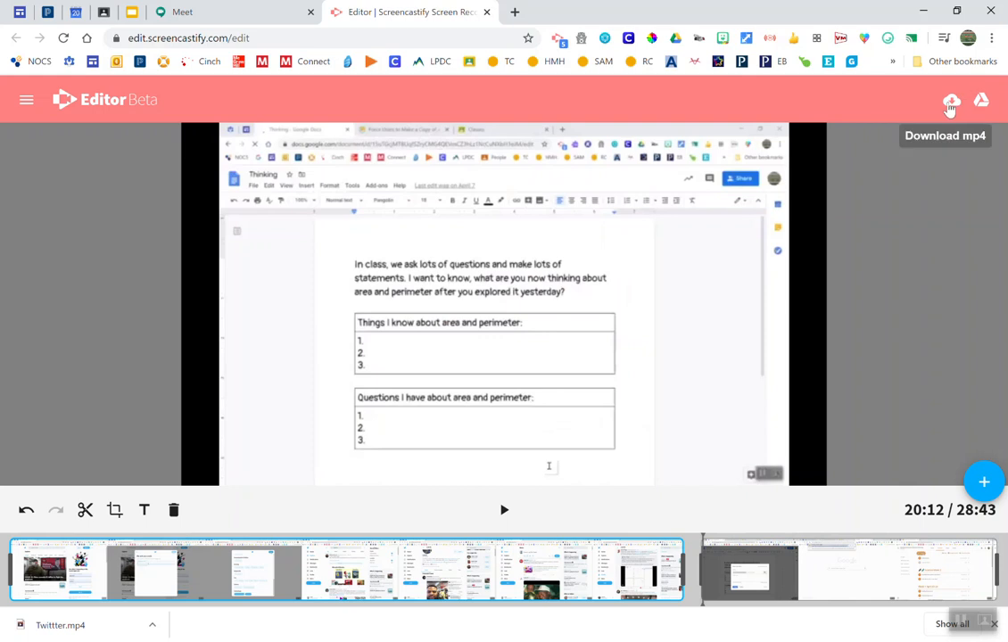
mouse_move(980, 100)
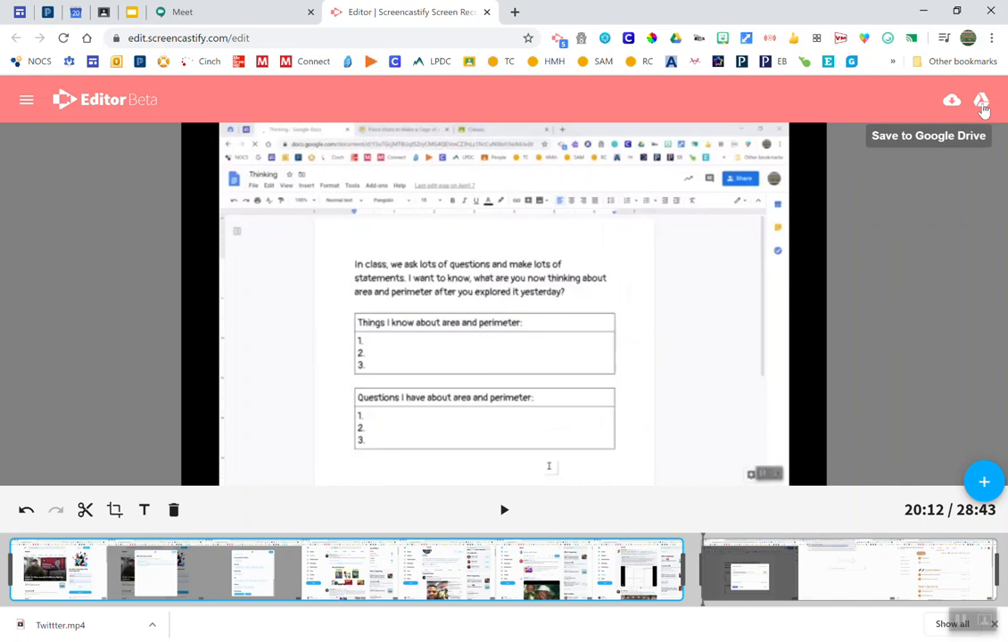
mouse_move(981, 107)
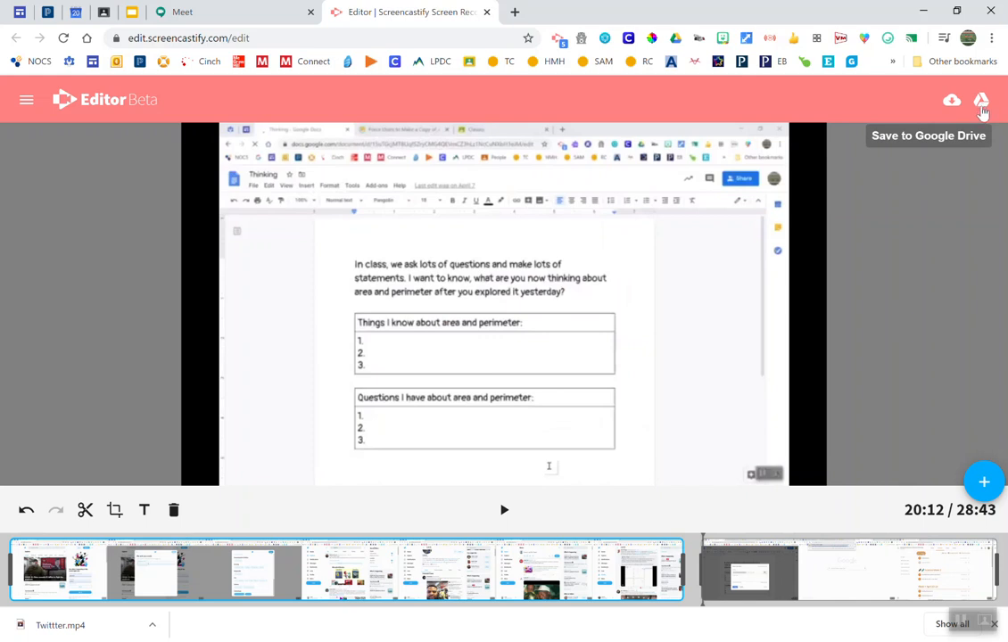
mouse_move(865, 436)
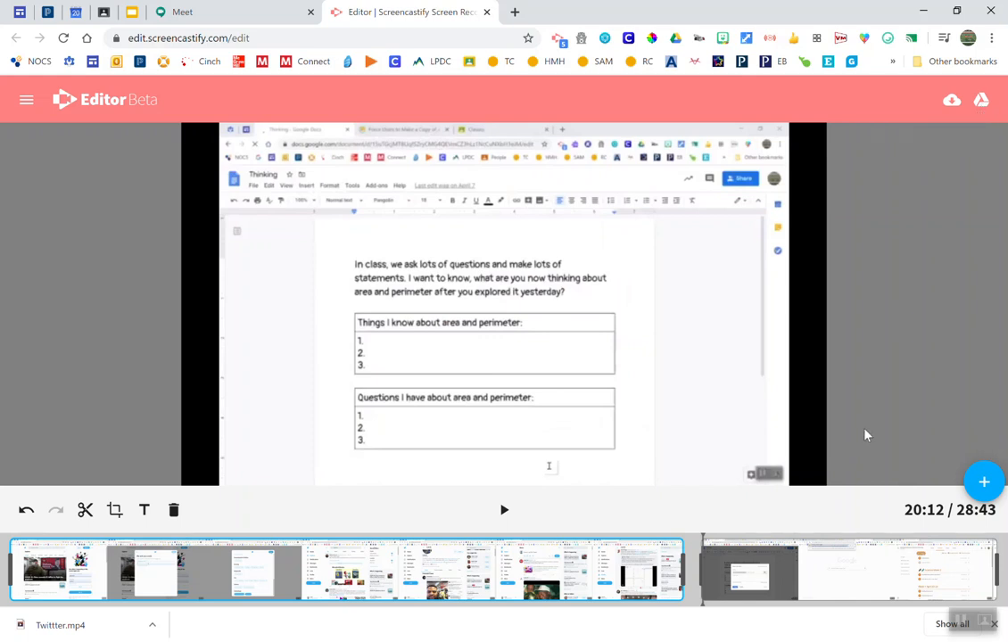